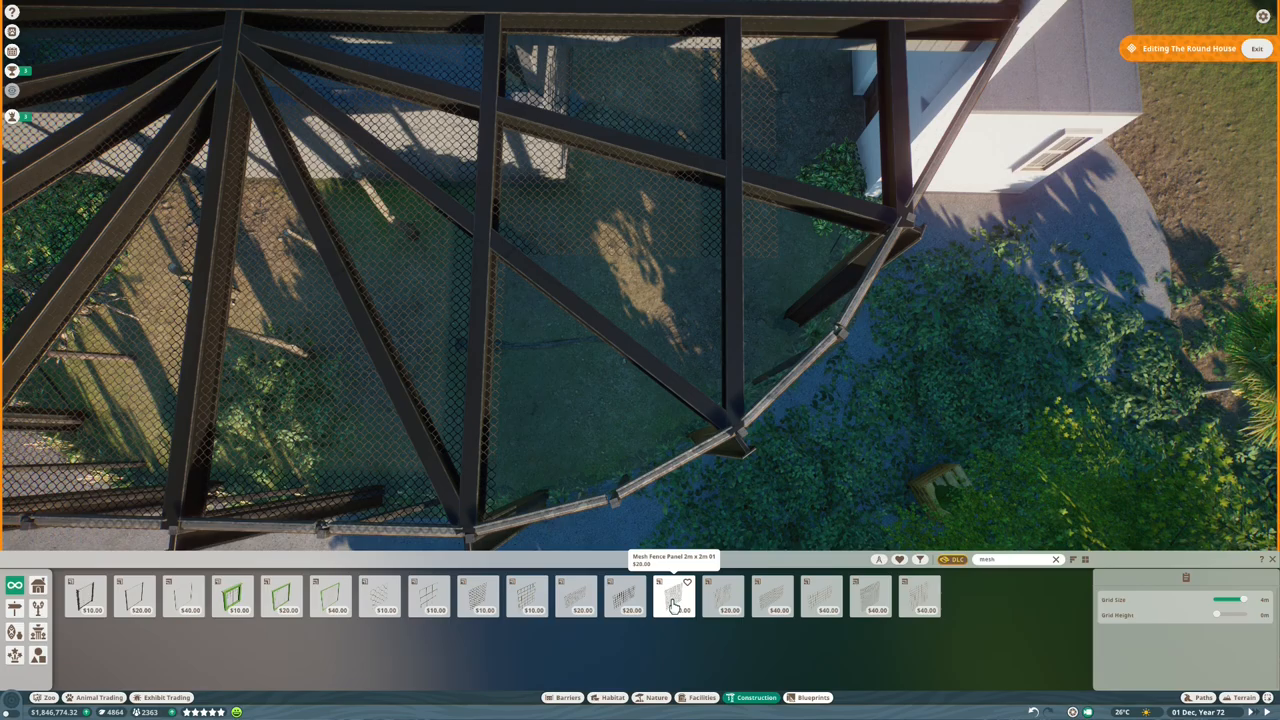
Place a wire fence panel along the dome's curved steel base
{"action": "left_click", "coordinate": [674, 596]}
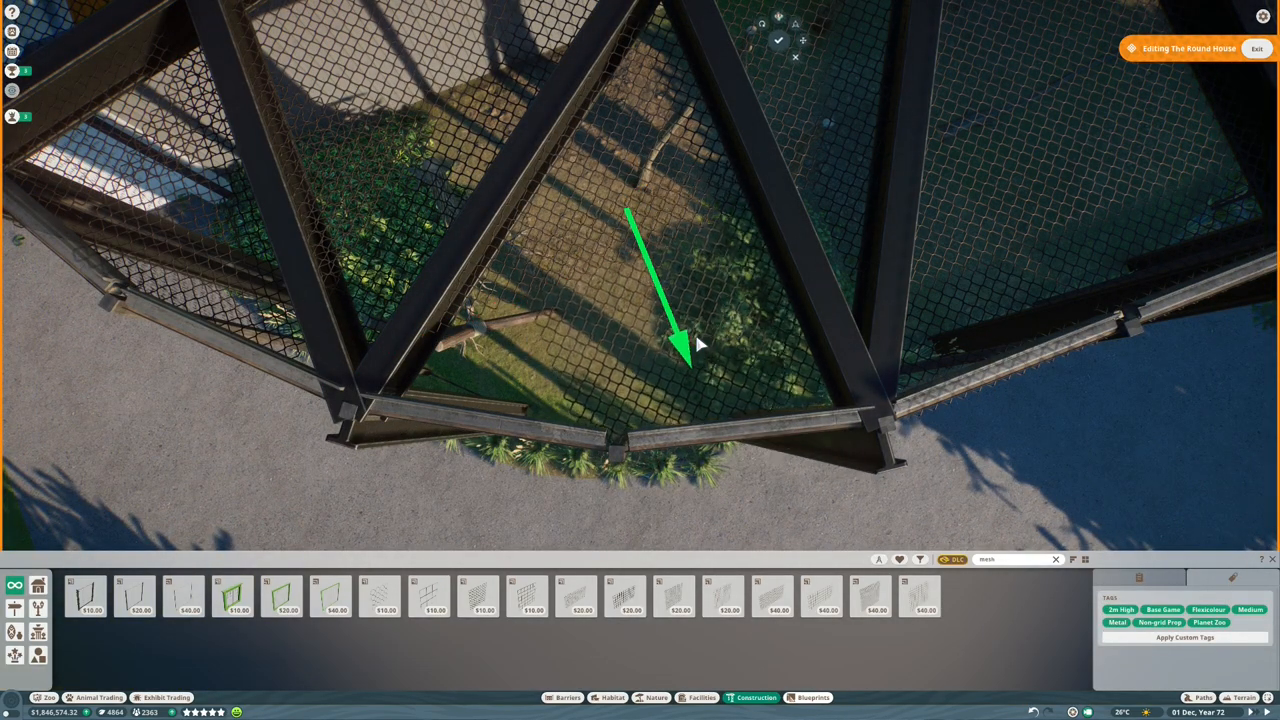
Place more wire fence panels along the dome edge up to the white building
{"action": "left_click", "coordinate": [480, 596]}
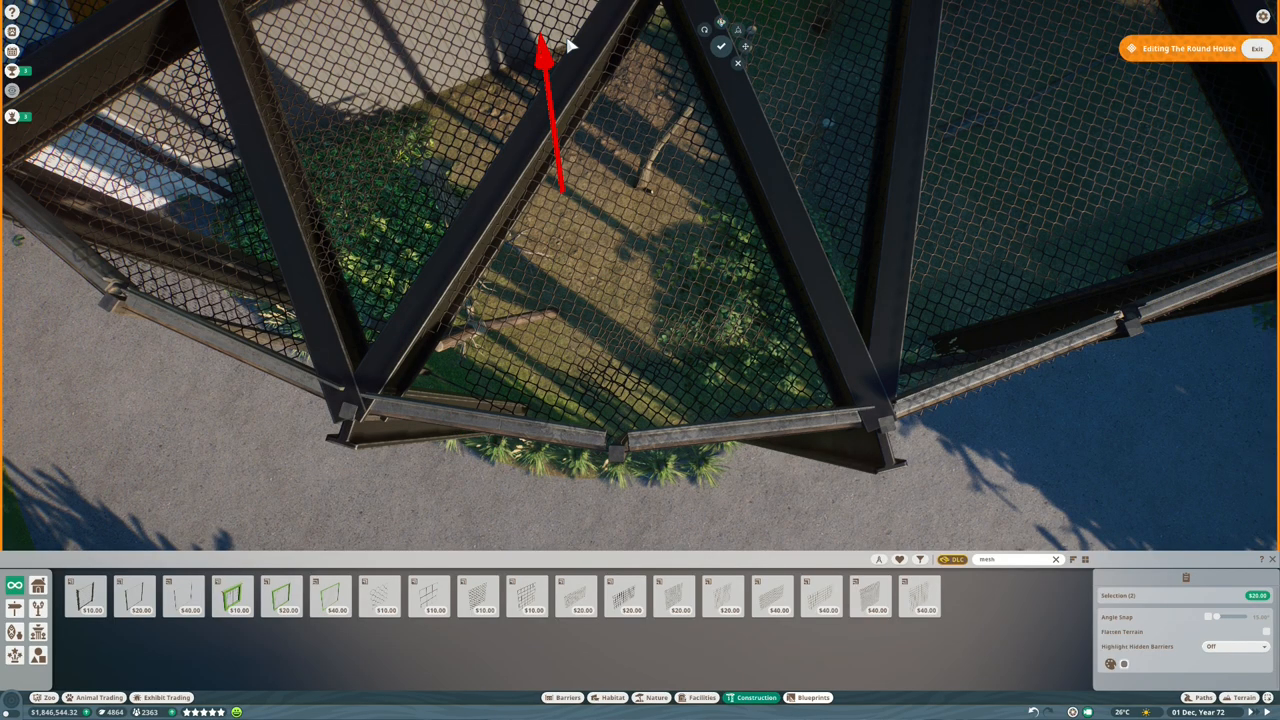
{"action": "left_click", "coordinate": [528, 596]}
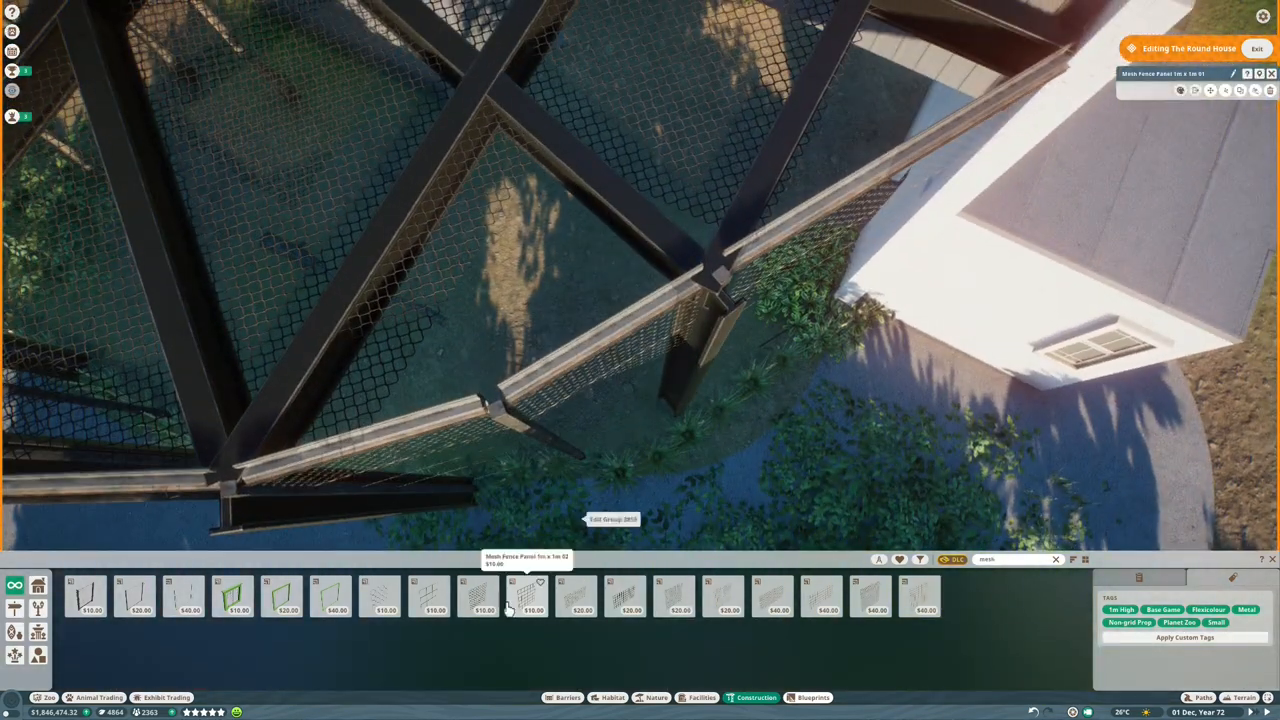
Place a Planet Wall Circle Window piece on the house's interior wall facing the habitat
{"action": "left_click", "coordinate": [530, 596]}
{"action": "type", "text": "circle"}
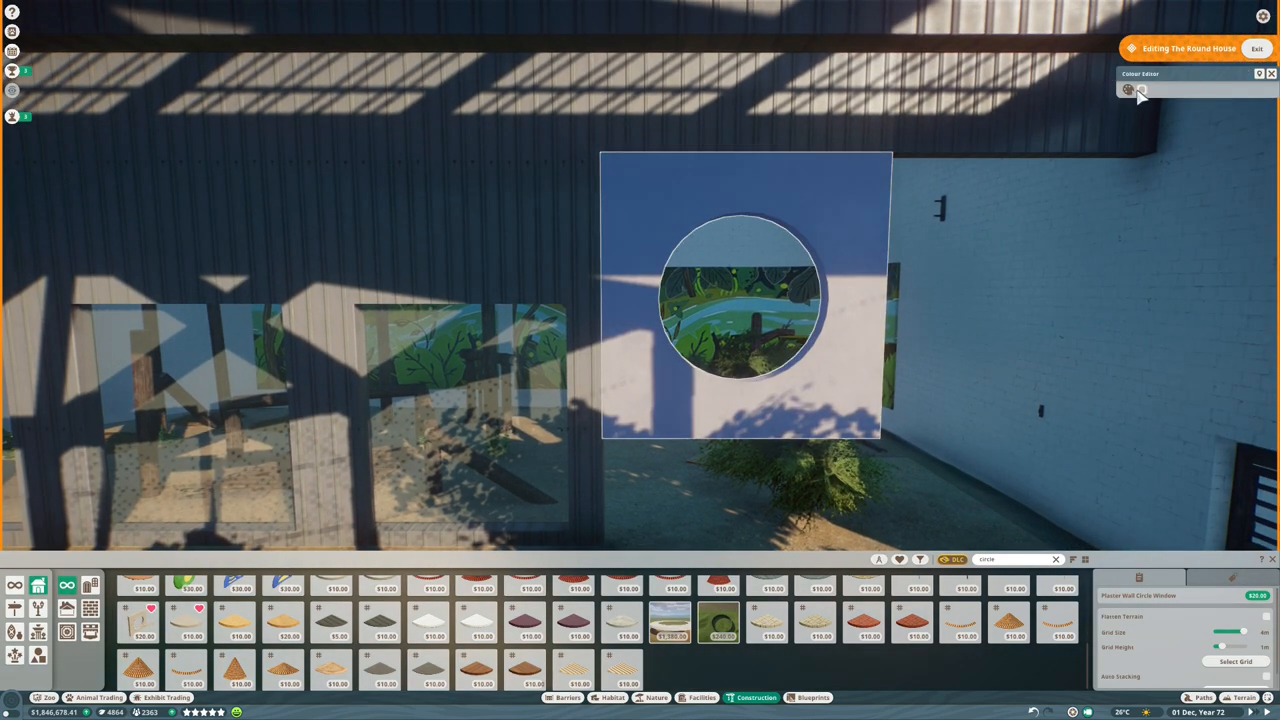
Add corrugated panels and white strip pieces around the round opening between the doorways
{"action": "left_click", "coordinate": [1128, 88]}
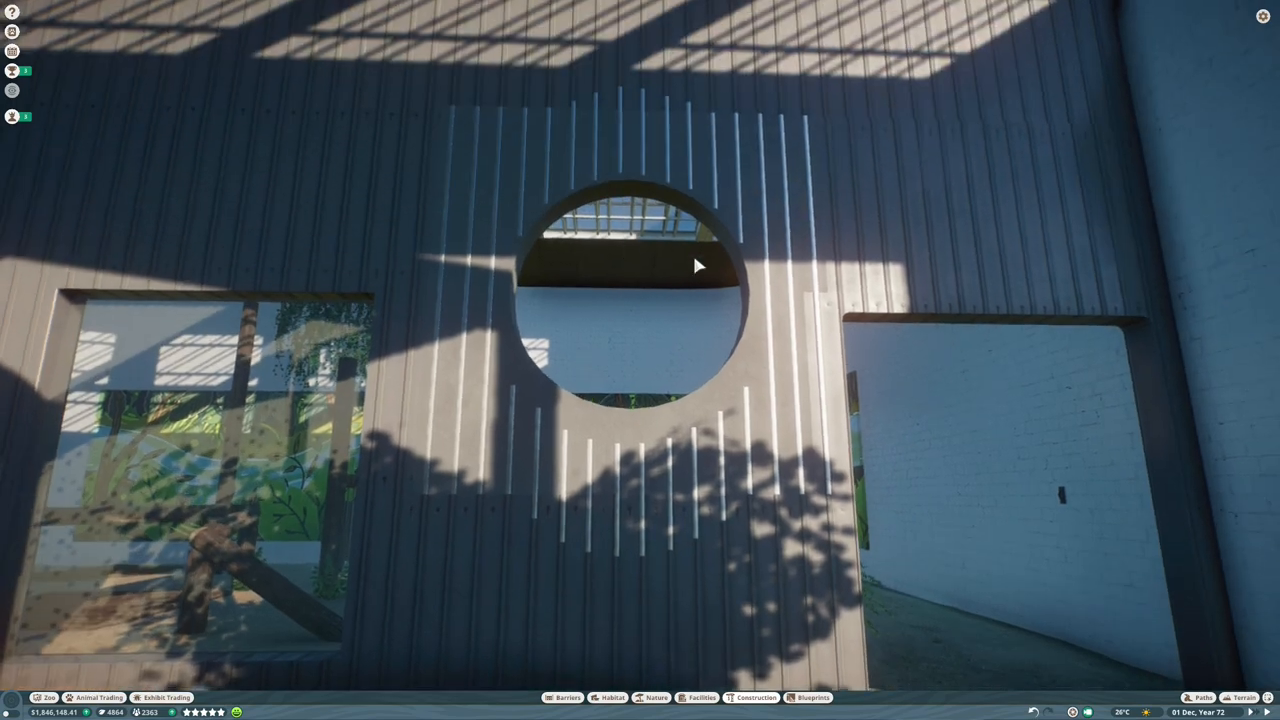
{"action": "left_click", "coordinate": [756, 696]}
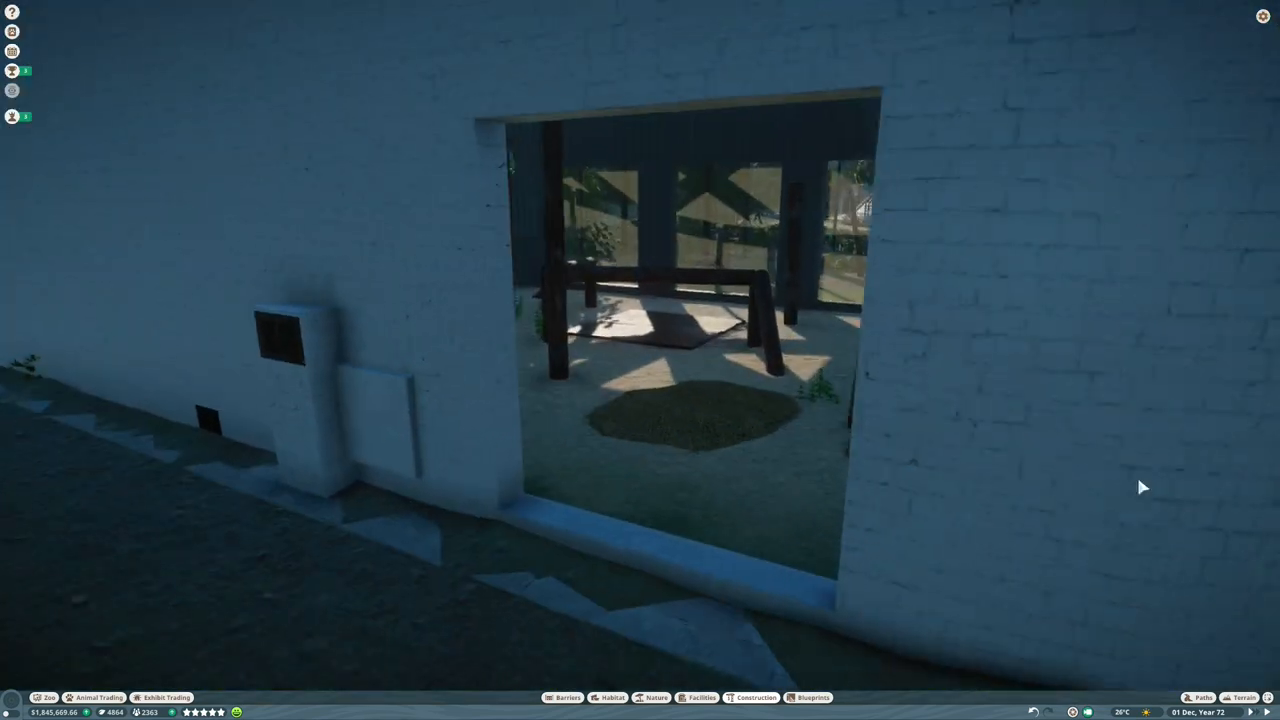
{"action": "left_click", "coordinate": [756, 696]}
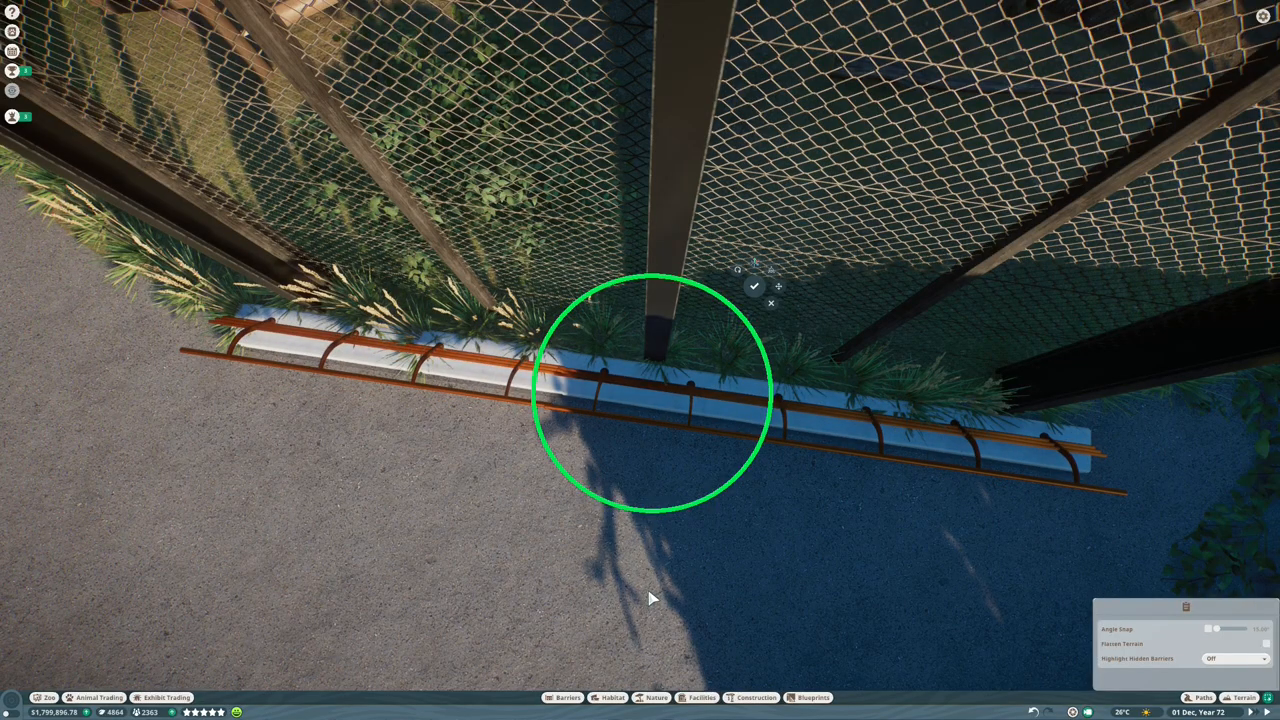
Place white standoff barrier pieces end to end along the fence base, turning the corner
{"action": "left_click", "coordinate": [650, 390]}
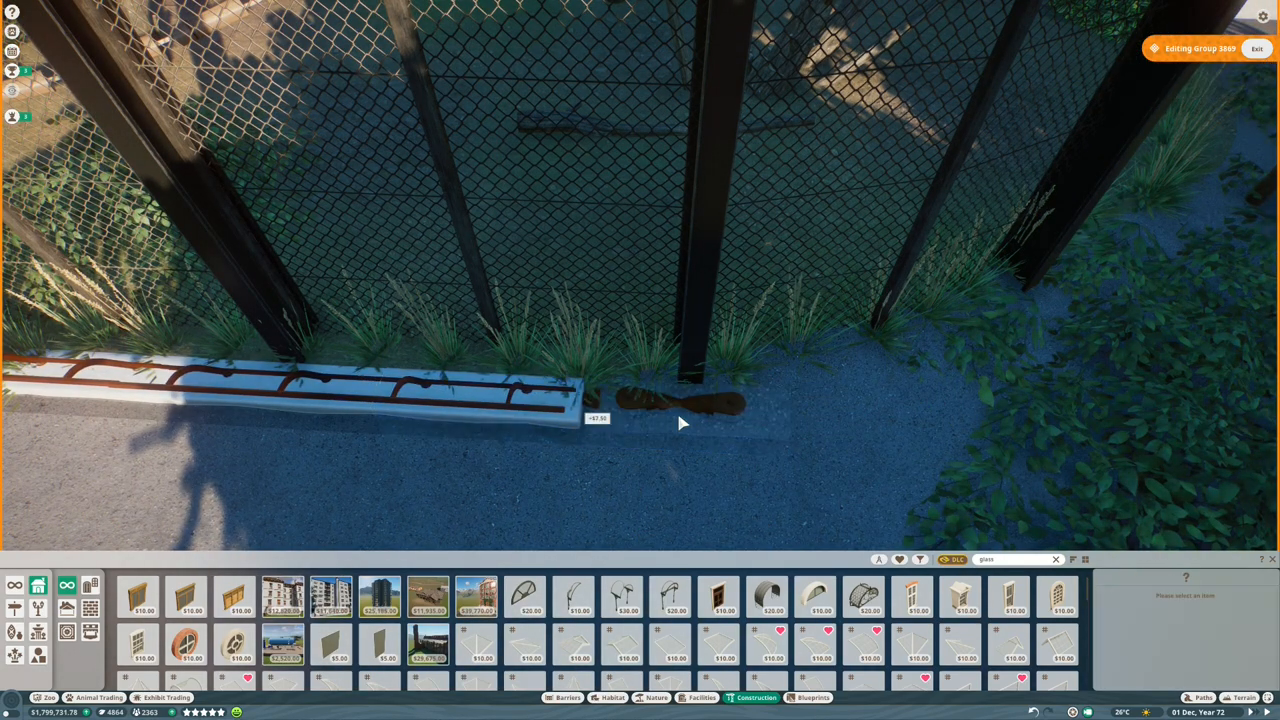
{"action": "left_click", "coordinate": [680, 404]}
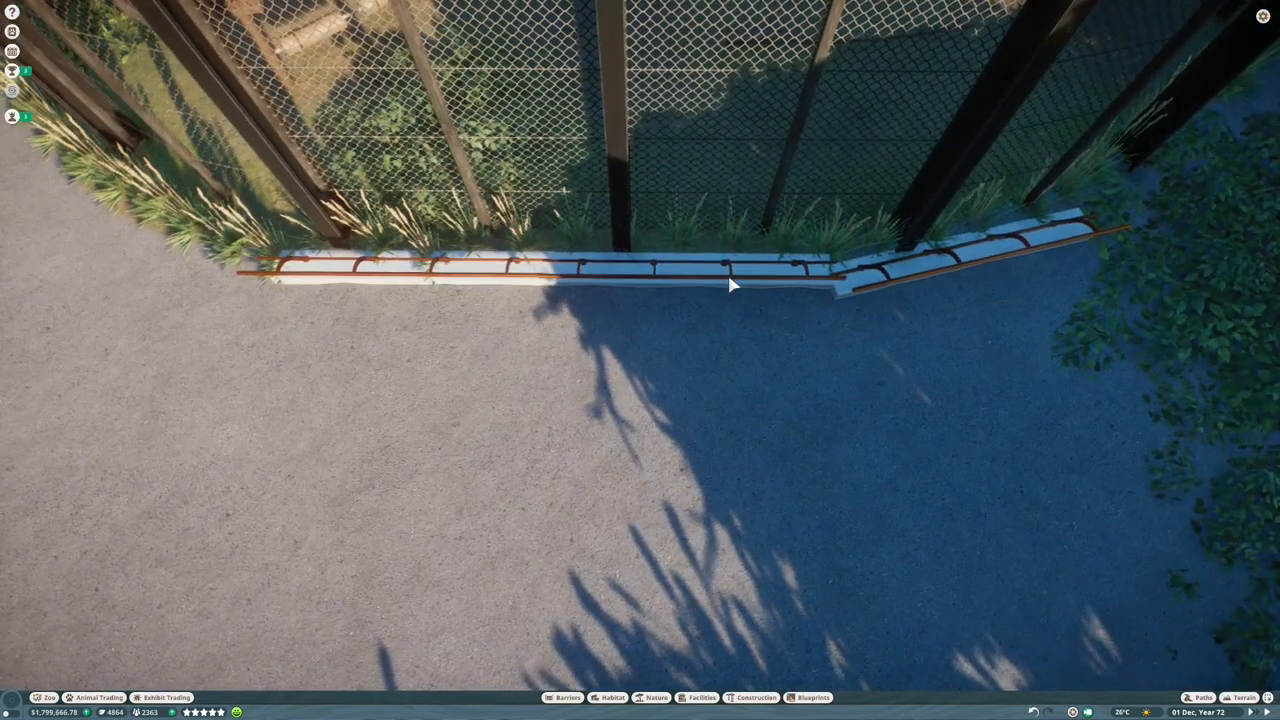
{"action": "left_click", "coordinate": [730, 284]}
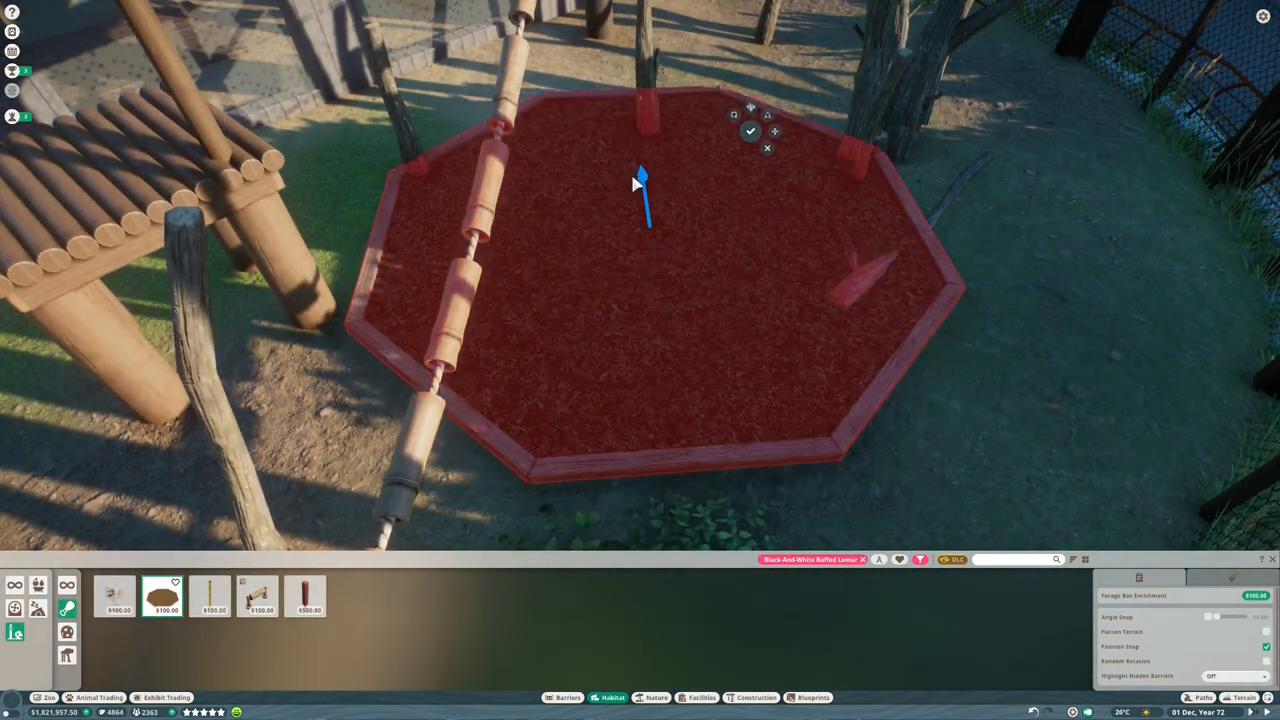
Set the red bark octagon by the climbing frame and place a log enrichment item nearby
{"action": "left_click", "coordinate": [750, 132]}
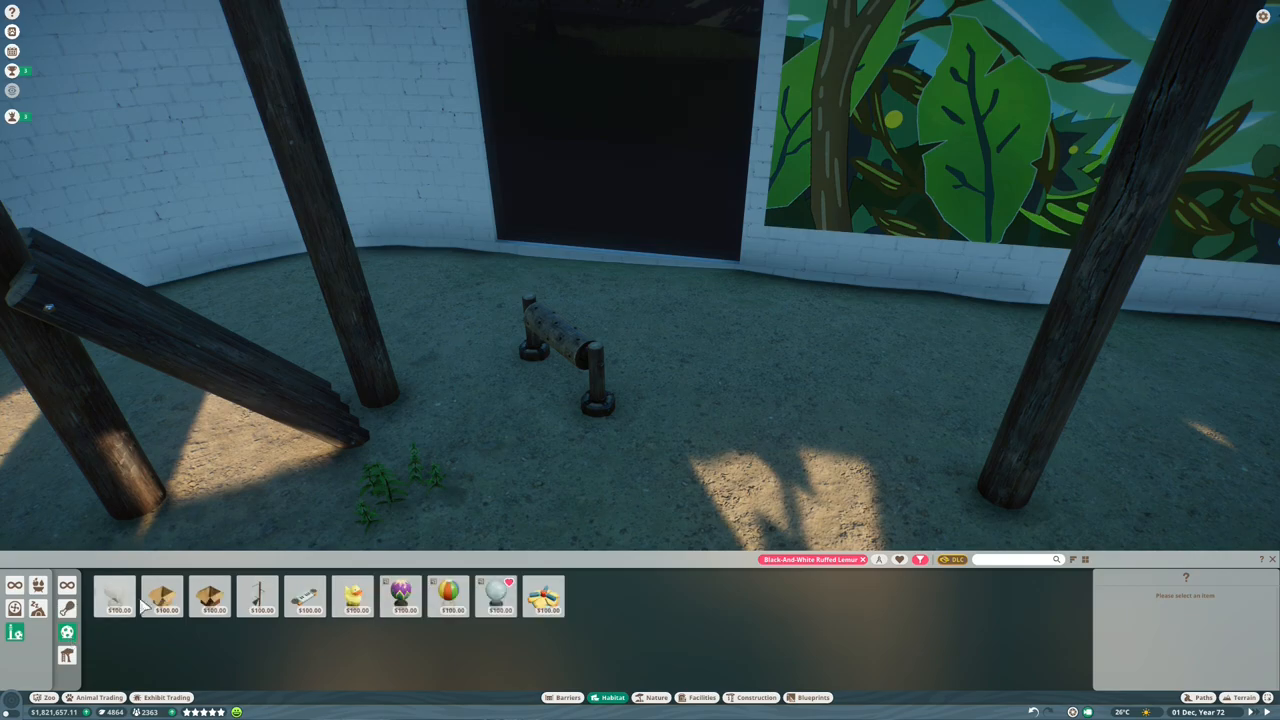
{"action": "left_click", "coordinate": [258, 596]}
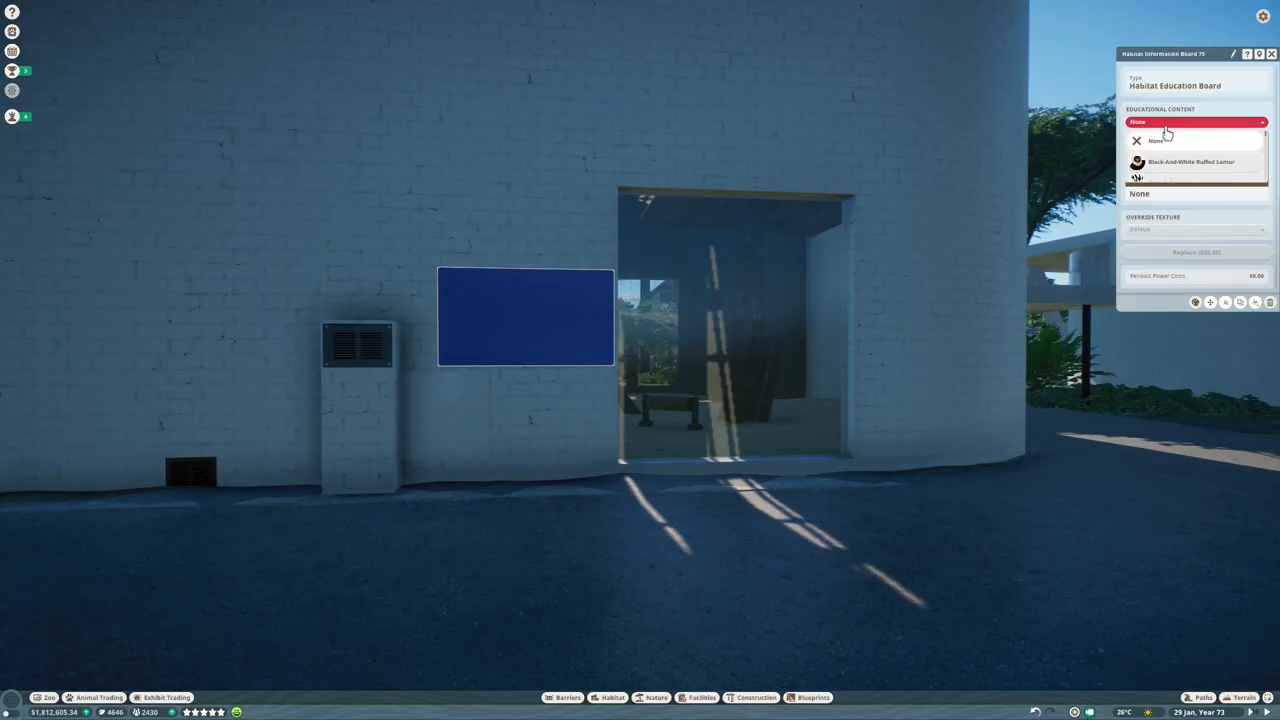
Set the education board's content to Black And White Ruffed Lemur
{"action": "left_click", "coordinate": [1192, 160]}
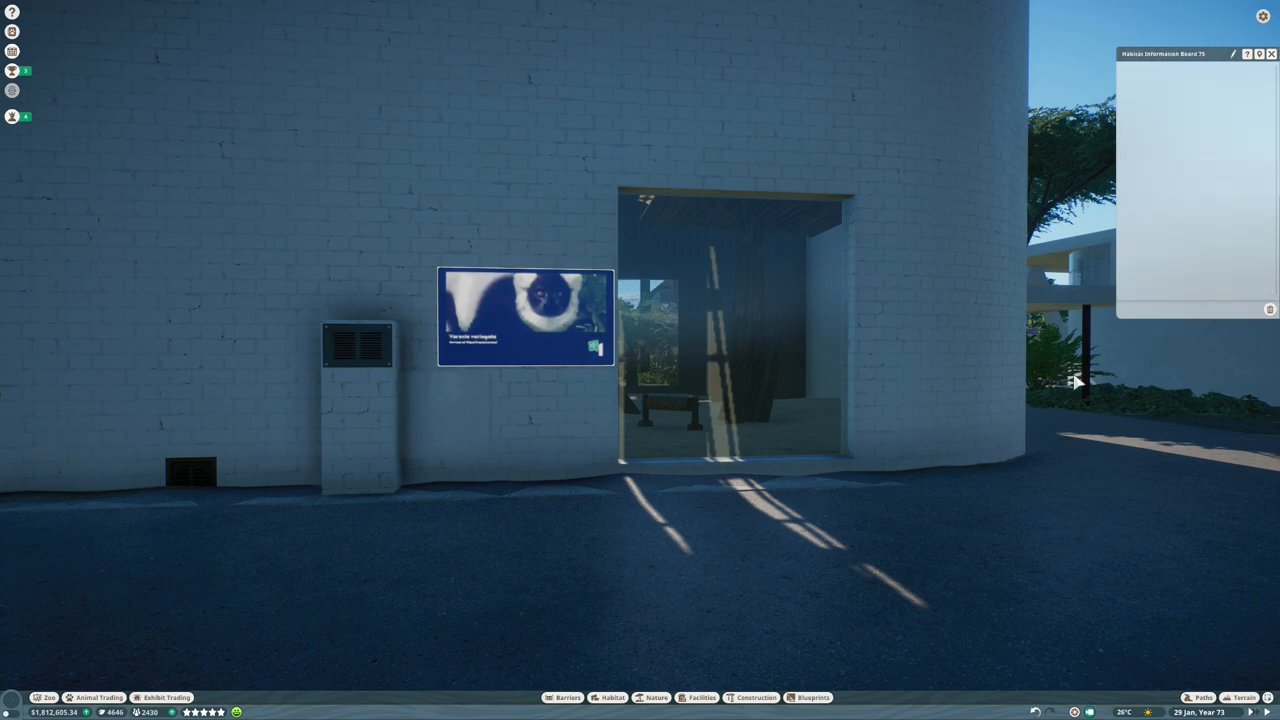